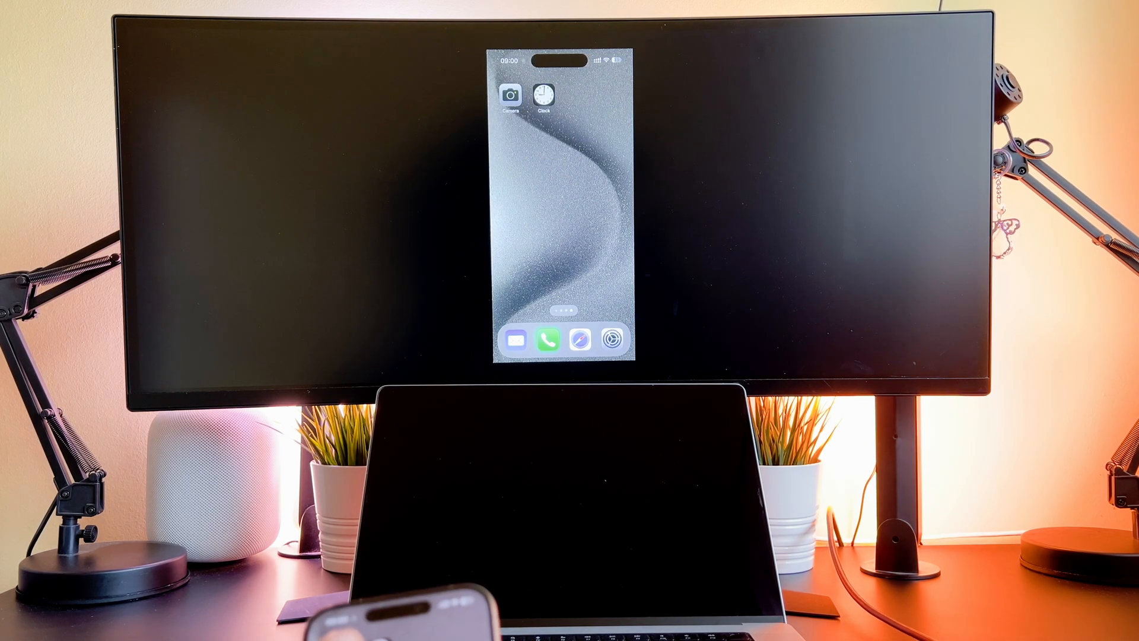
Launch Clock from the home screen, landing on the Alarms list with the 07:20 wake-up.
left_click(541, 95)
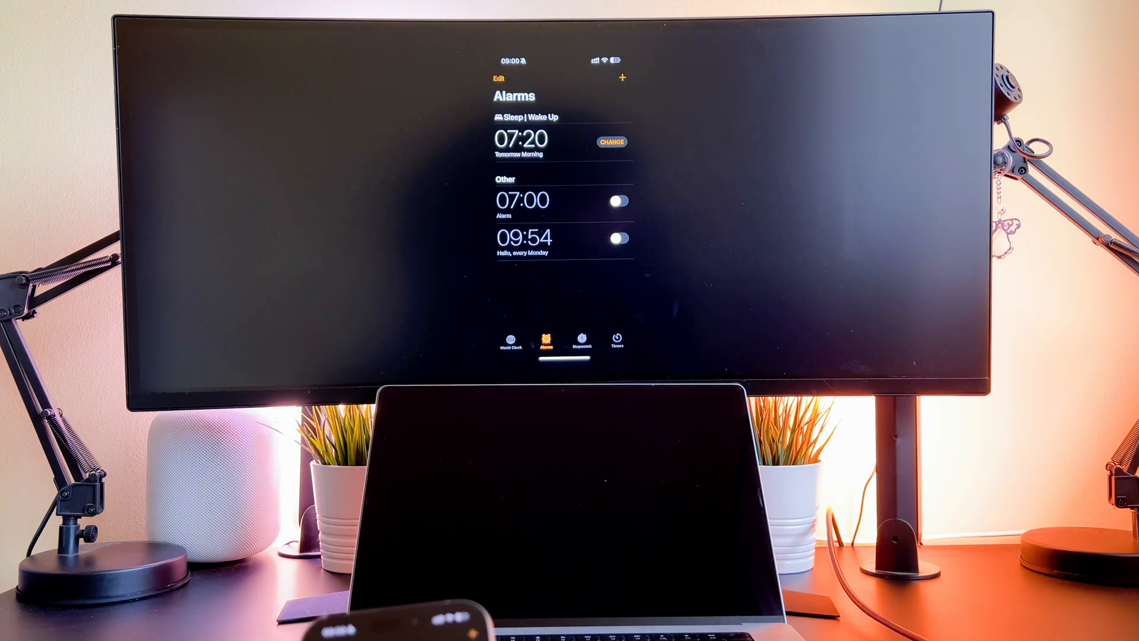